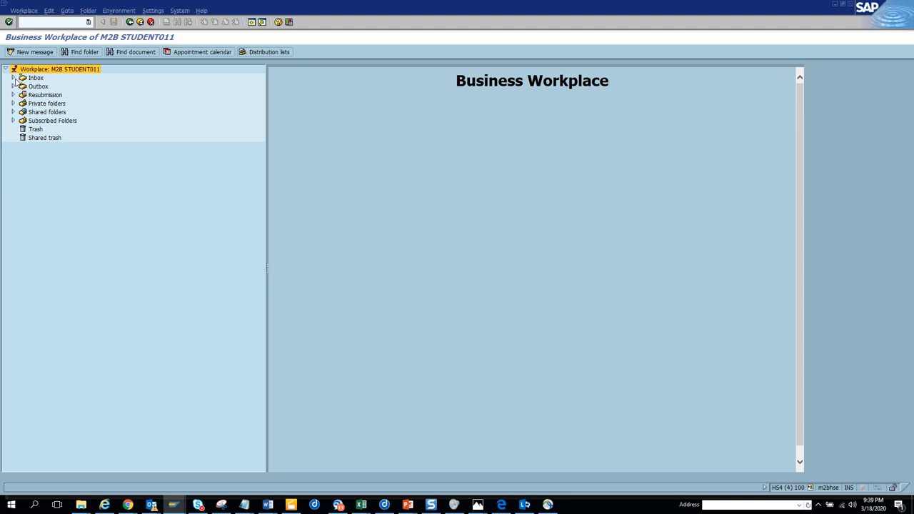
# Show the Workflow 108 work items in the Business Workplace inbox with the first item previewed
pyautogui.click(13, 77)
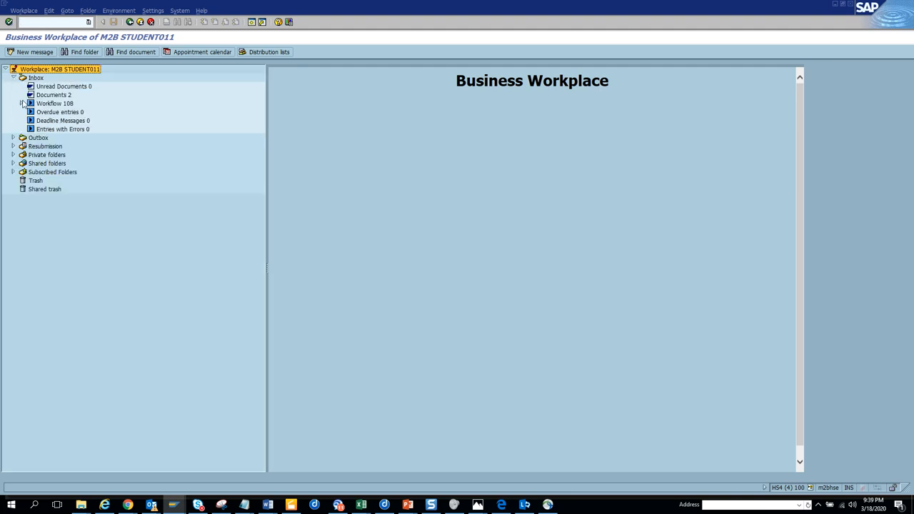
pyautogui.click(54, 103)
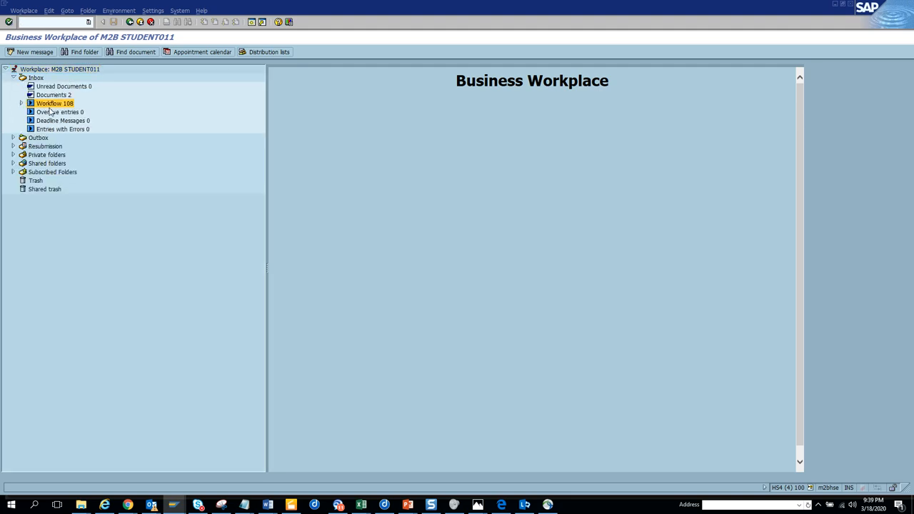
pyautogui.click(54, 102)
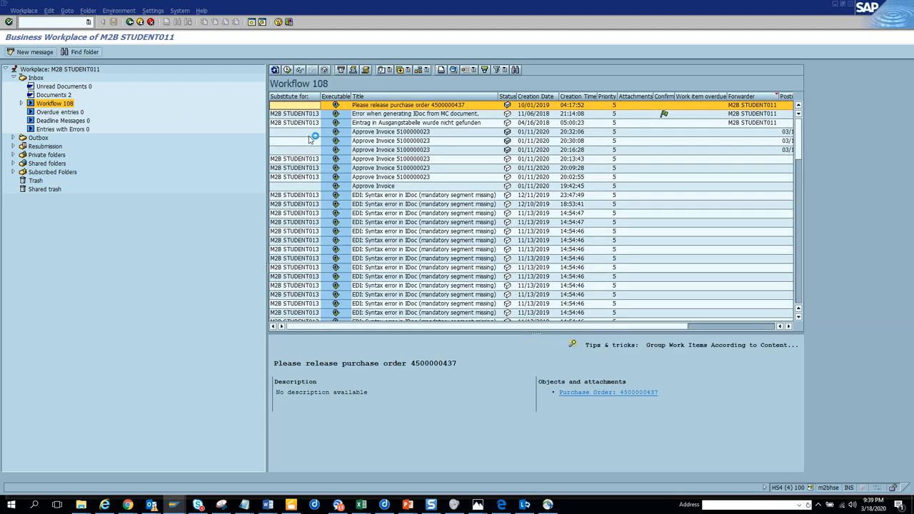
pyautogui.click(607, 391)
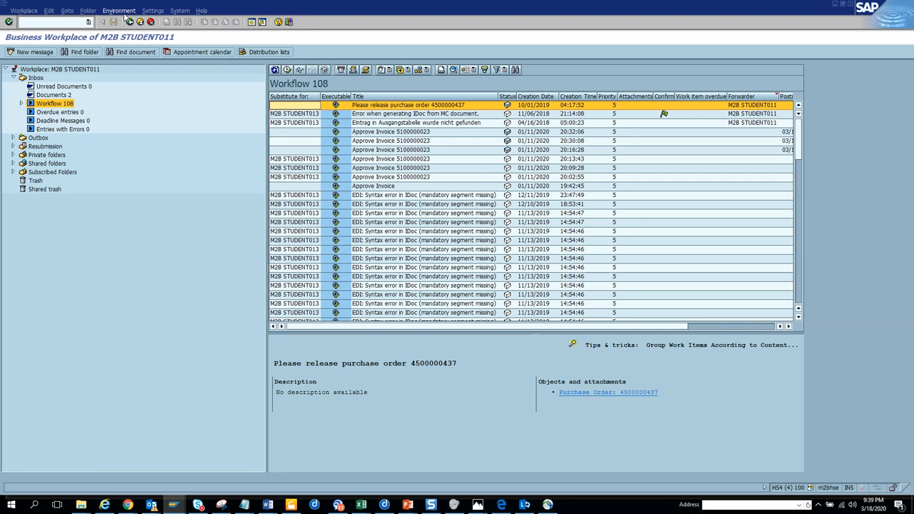
# Switch off the work item preview so the Workflow 108 list fills the right pane
pyautogui.click(152, 10)
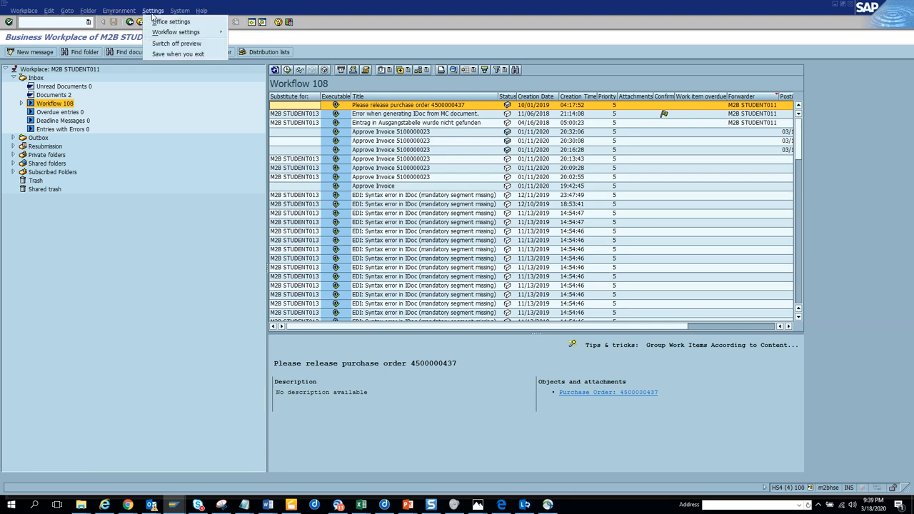
pyautogui.click(177, 42)
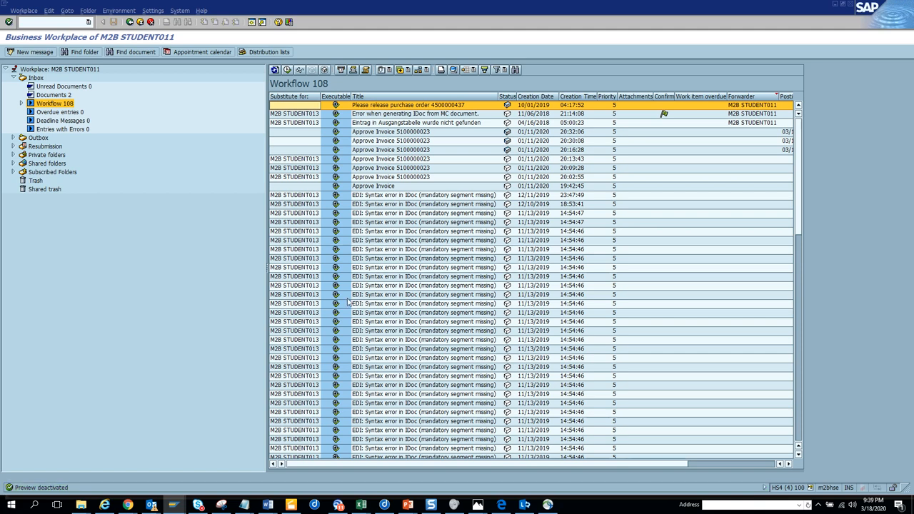
pyautogui.moveTo(464, 280)
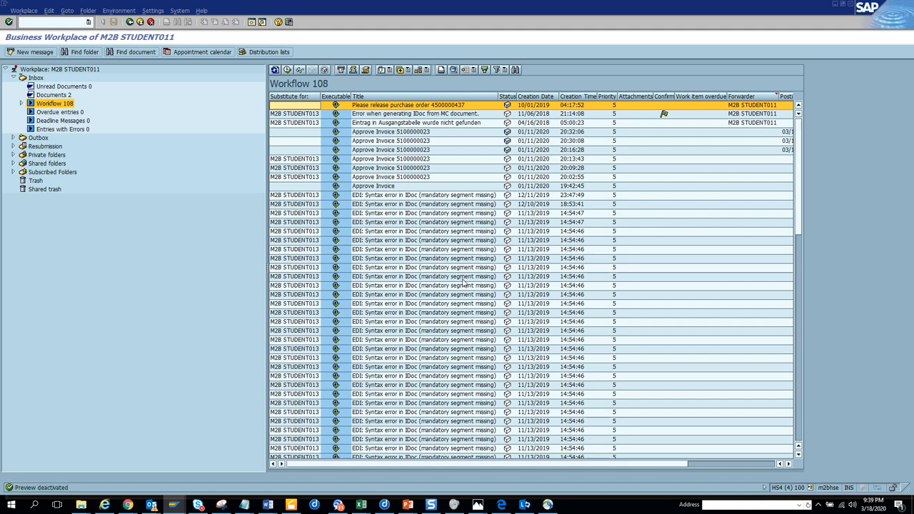
pyautogui.moveTo(488, 352)
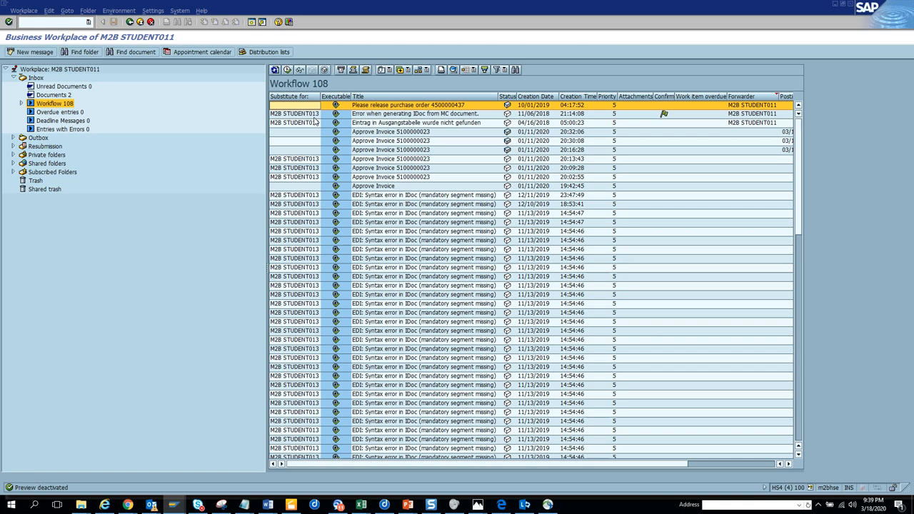
pyautogui.moveTo(412, 112)
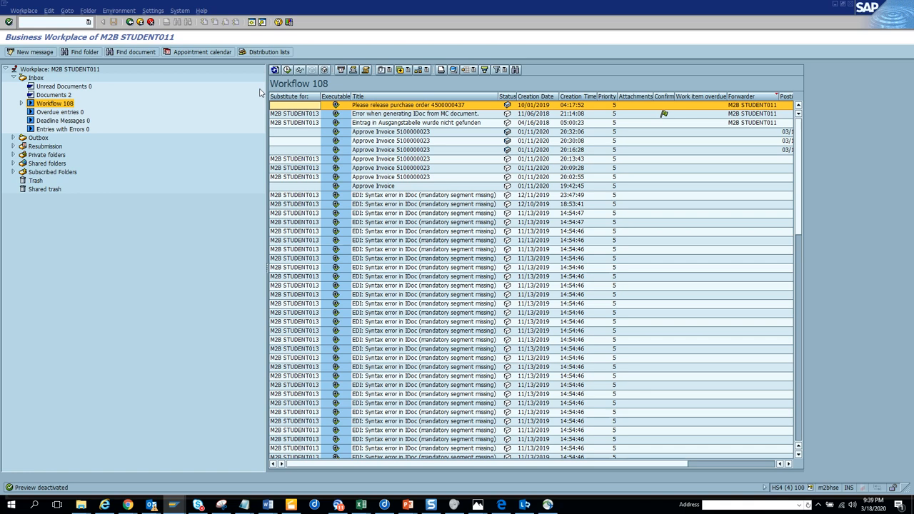
pyautogui.moveTo(456, 380)
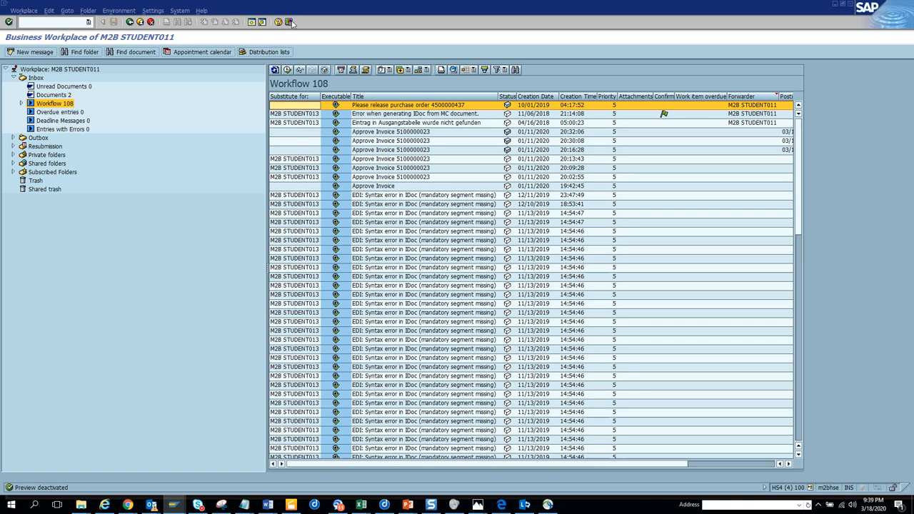
pyautogui.moveTo(291, 23)
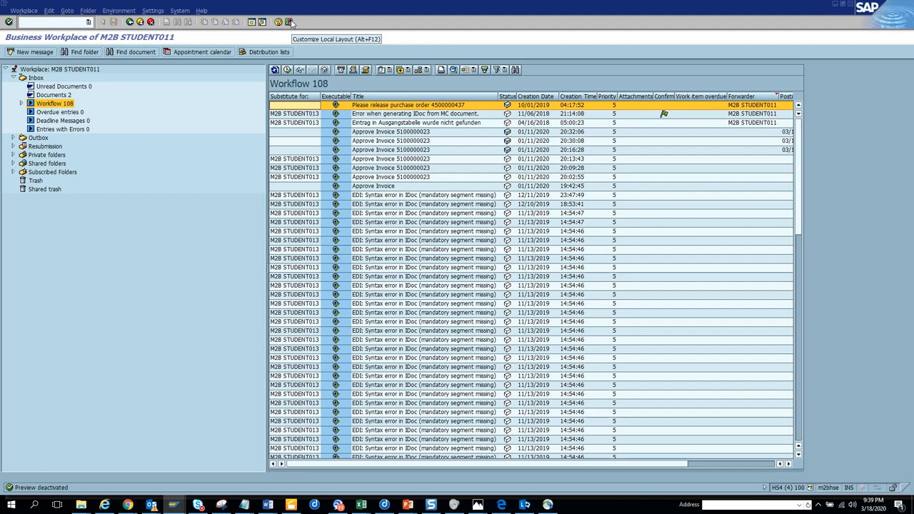
# Reduce the SAP GUI font size from 11 to 9 through Options > Font Settings and apply it
pyautogui.click(290, 21)
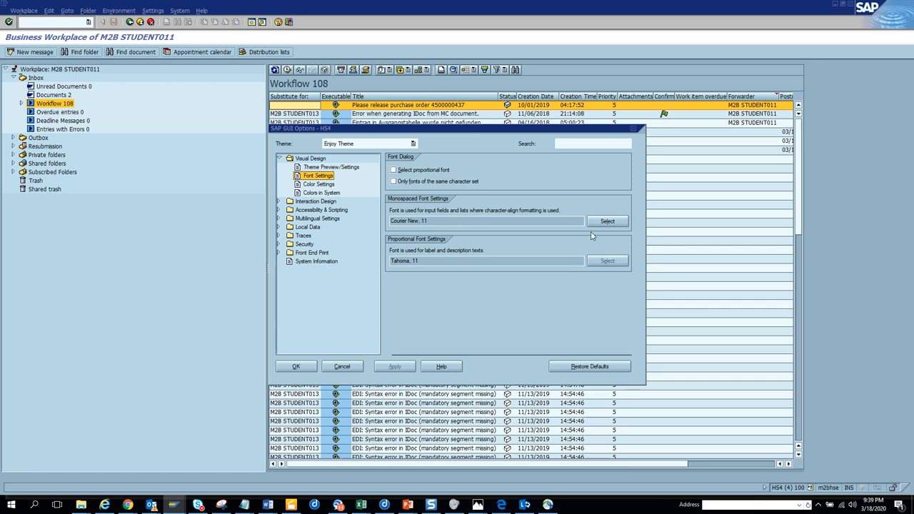
pyautogui.click(607, 220)
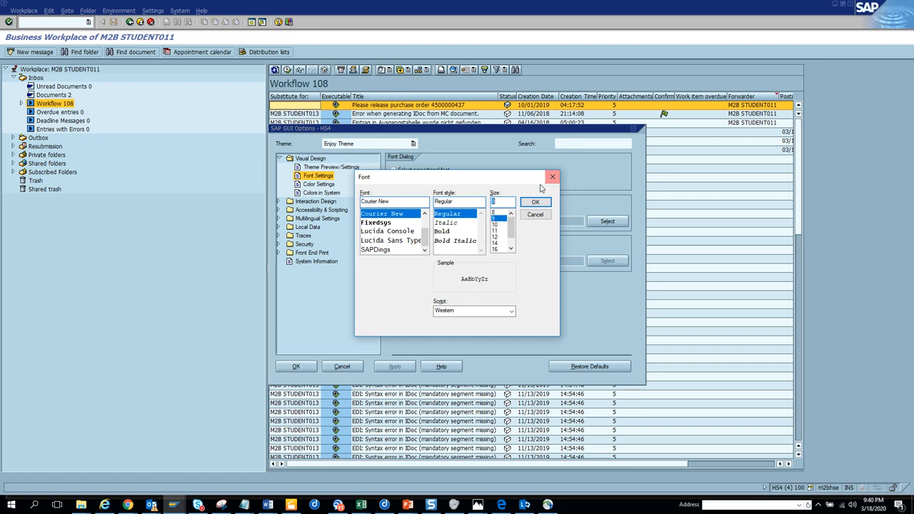
pyautogui.click(536, 201)
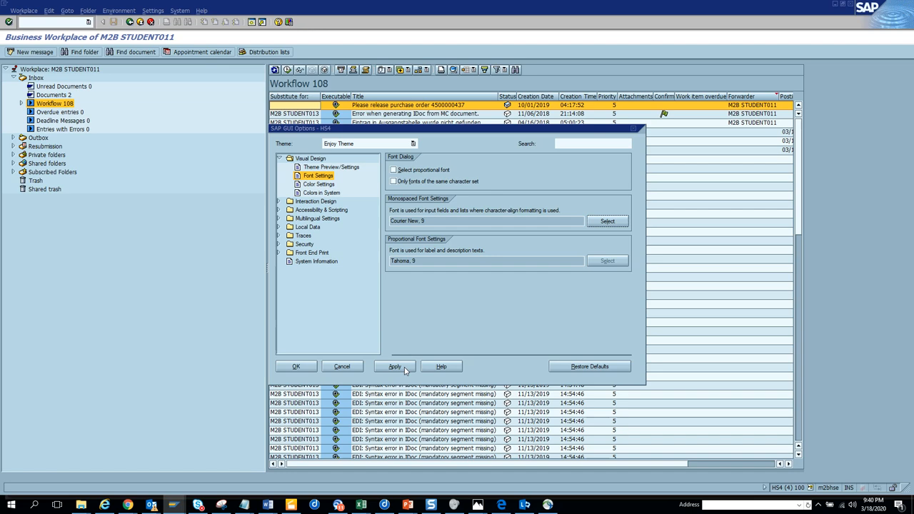
pyautogui.click(342, 366)
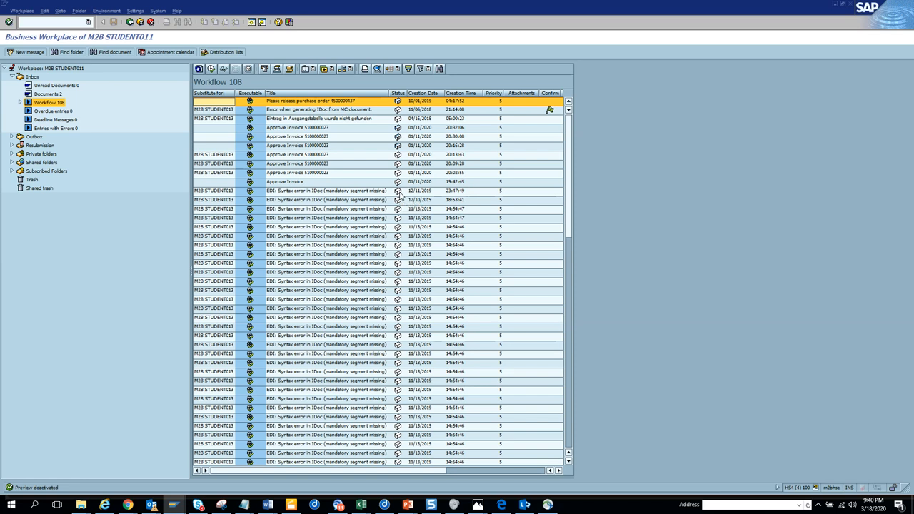
pyautogui.moveTo(572, 308)
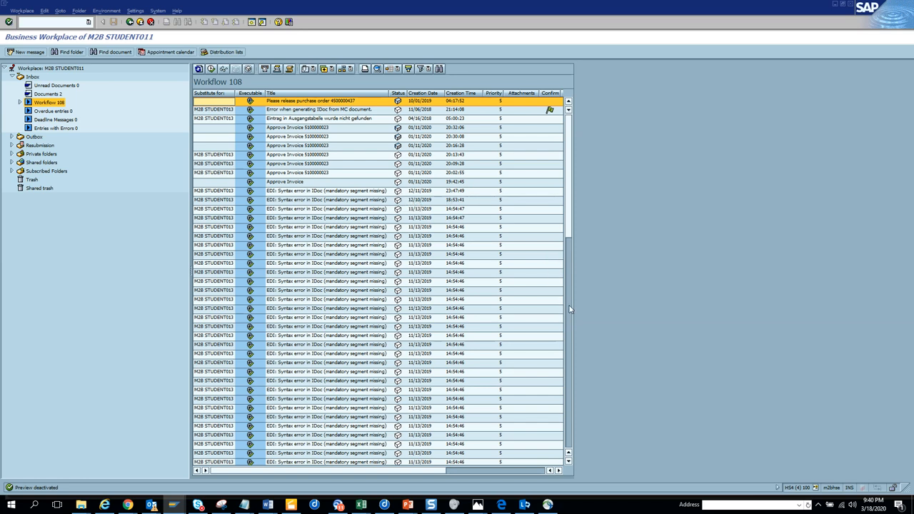
pyautogui.scroll(-3)
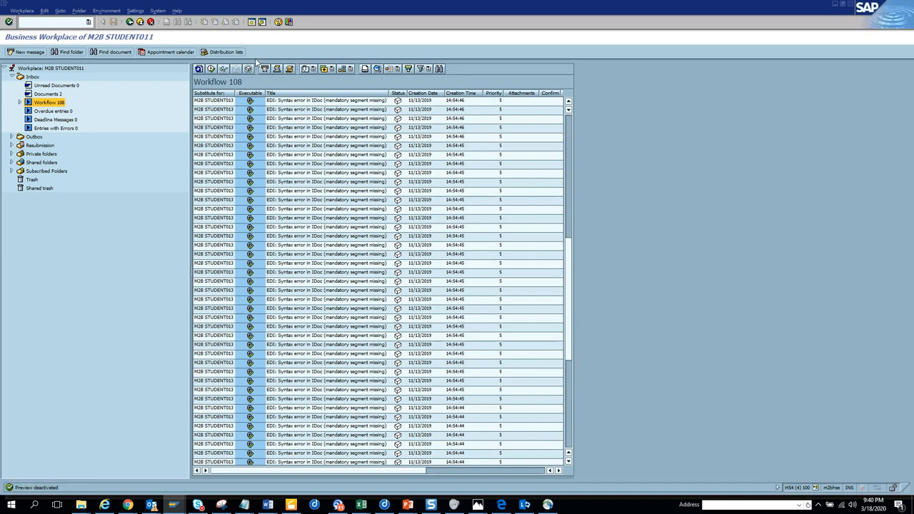
# Set the SAP GUI font back to size 11 through Options > Font Settings
pyautogui.click(289, 22)
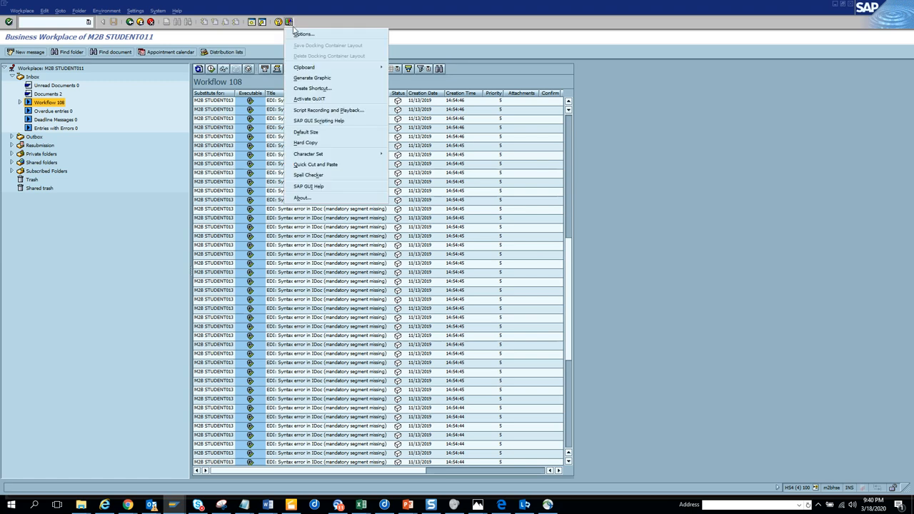
pyautogui.click(303, 34)
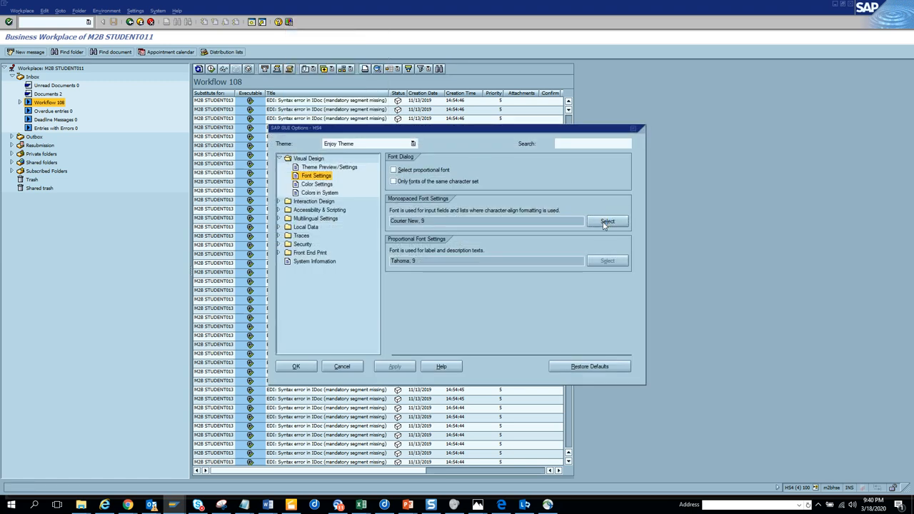
pyautogui.click(608, 220)
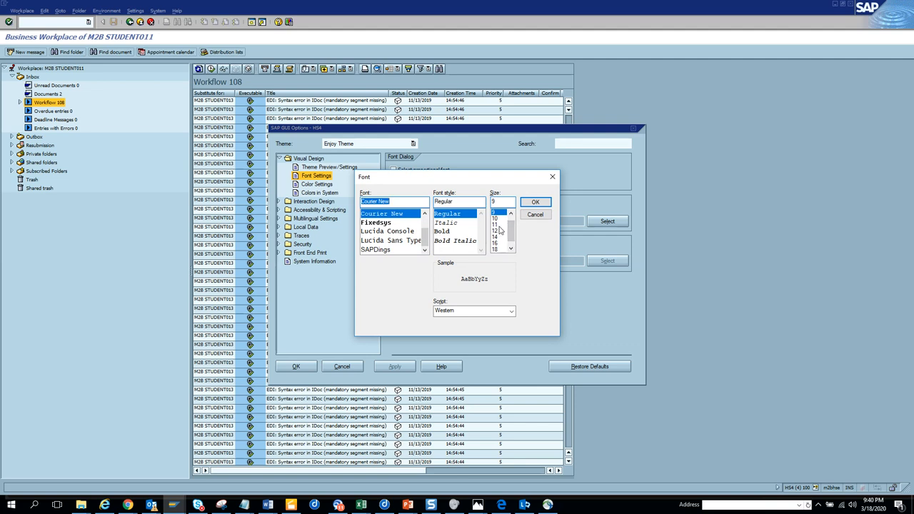
pyautogui.click(494, 225)
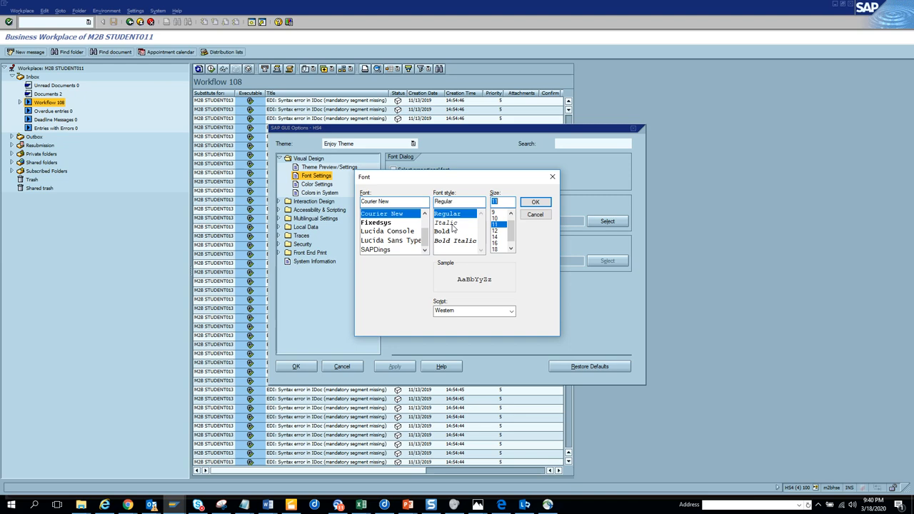
pyautogui.click(446, 223)
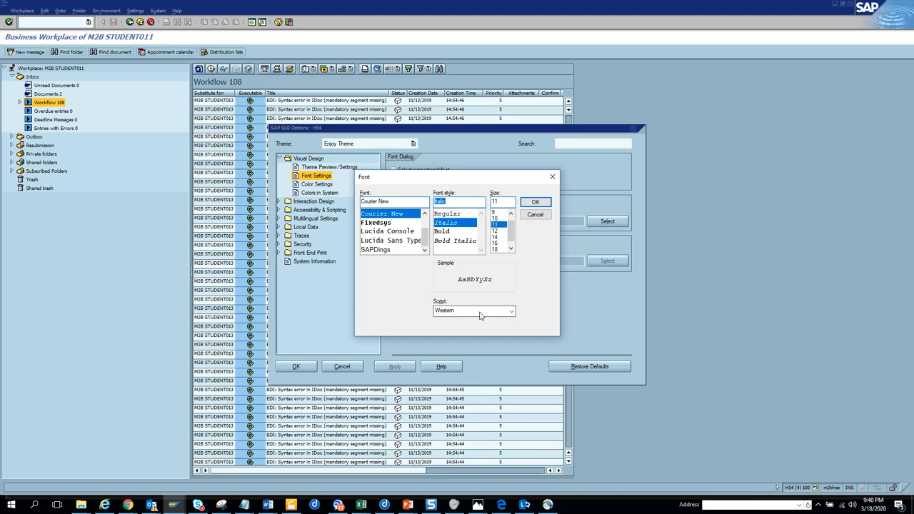
pyautogui.click(535, 202)
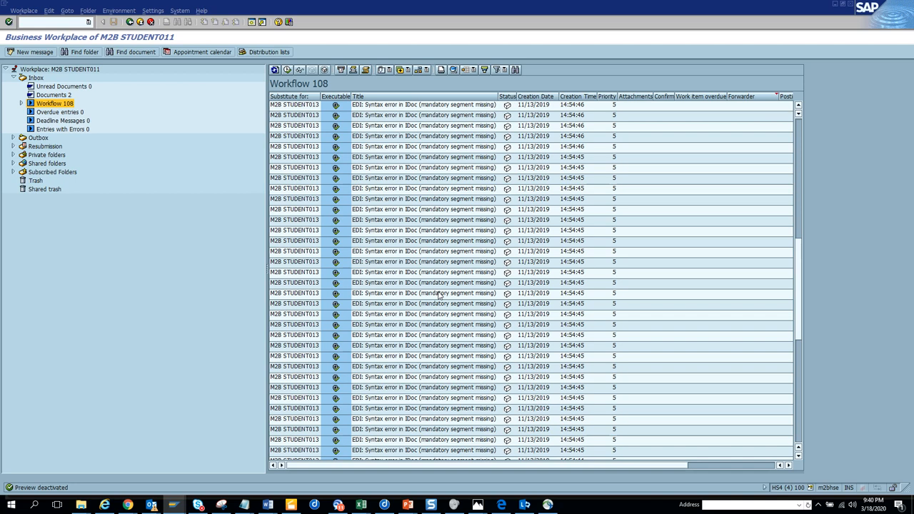
pyautogui.moveTo(764, 175)
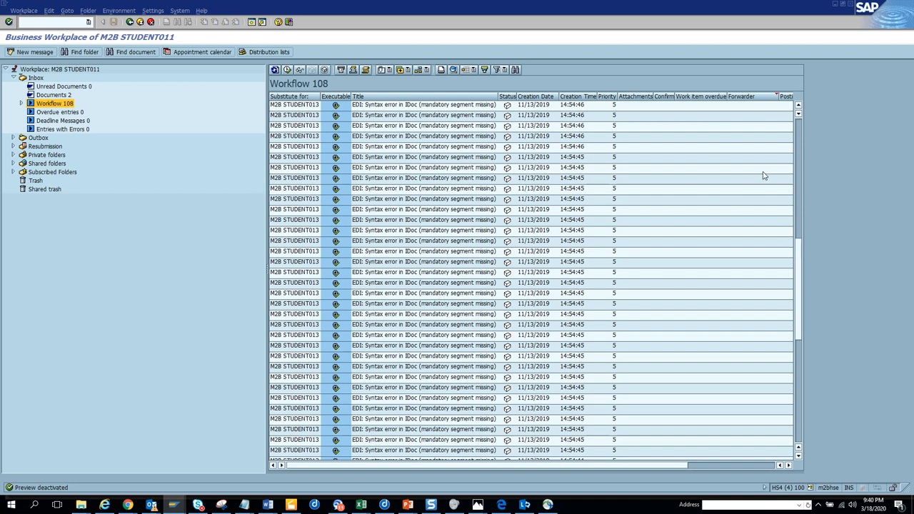